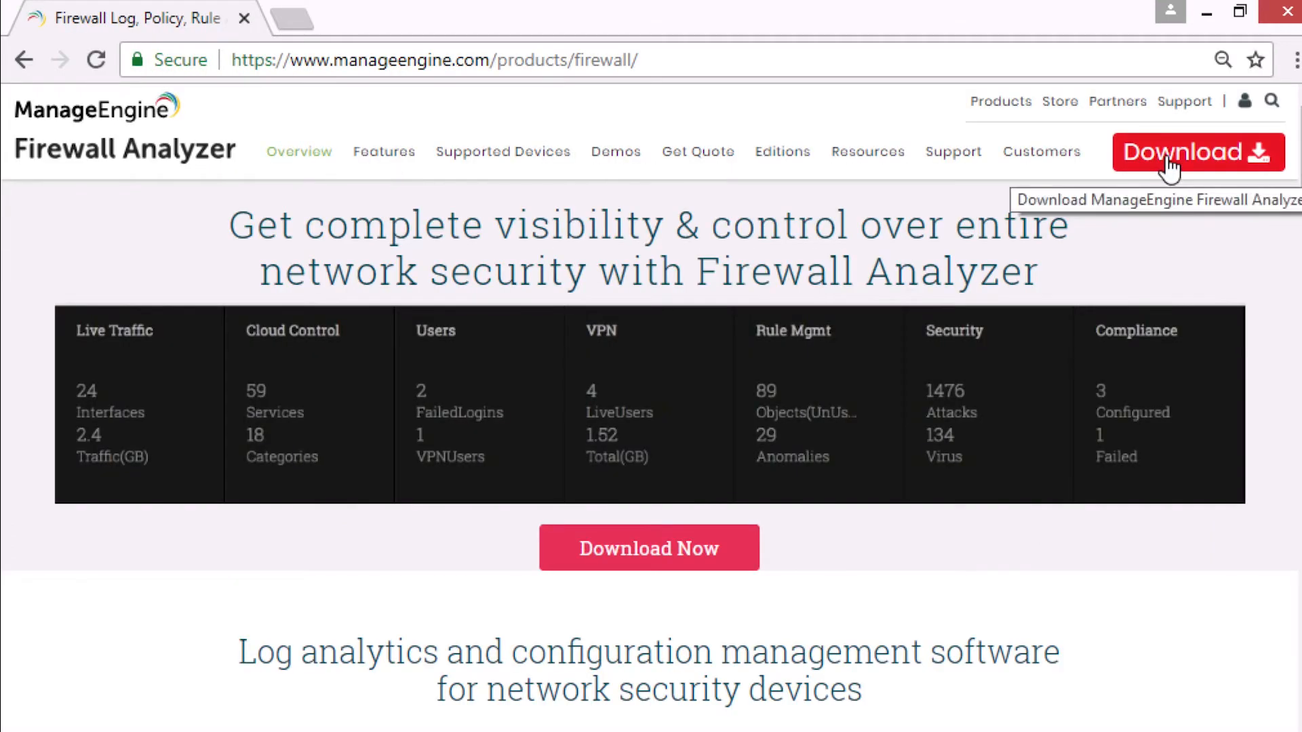
- Save the 64-bit Windows Firewall Analyzer installer from the download page to the desktop
left_click(1195, 152)
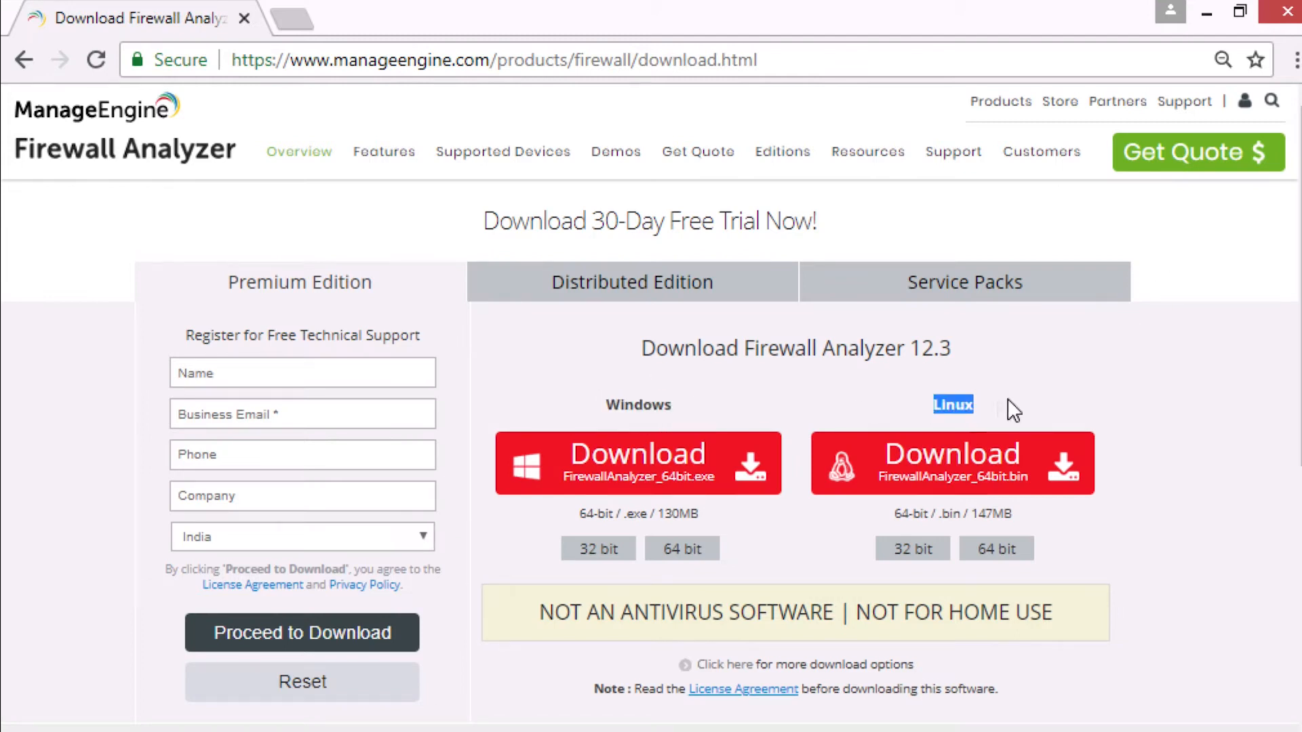
mouse_move(680, 549)
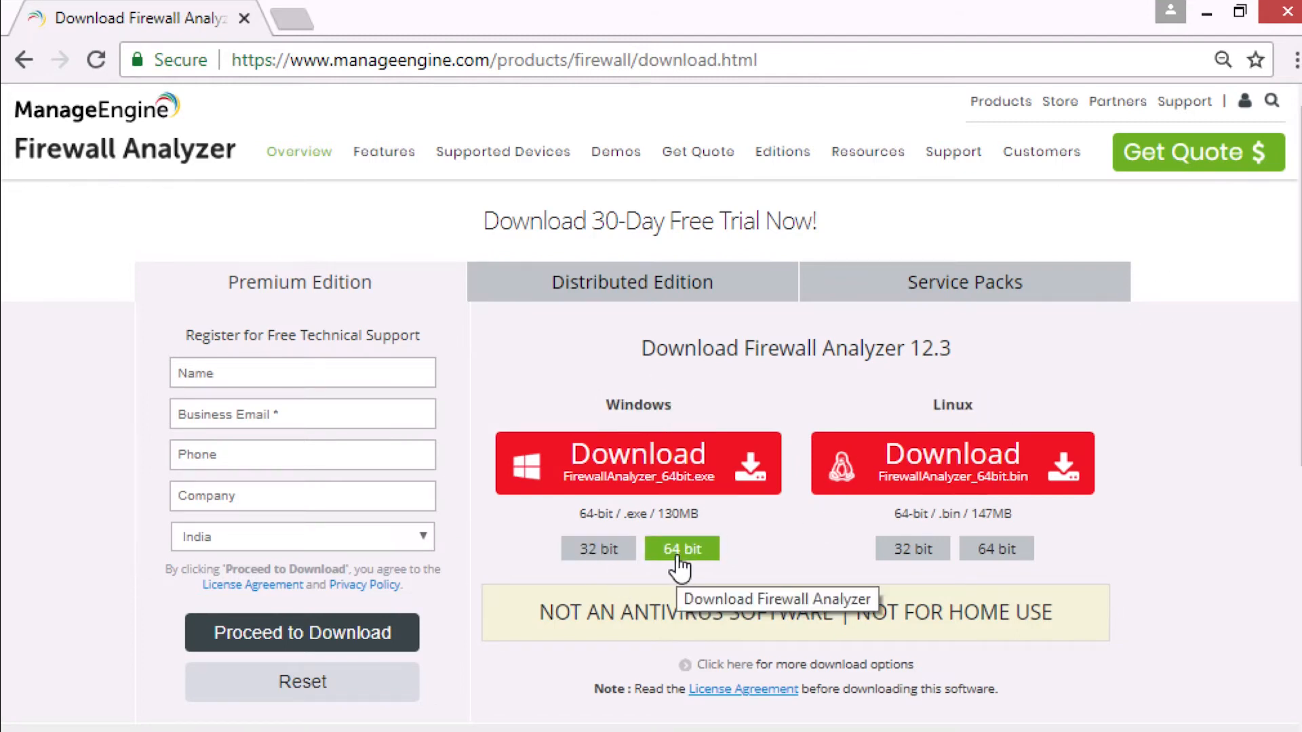
left_click(637, 462)
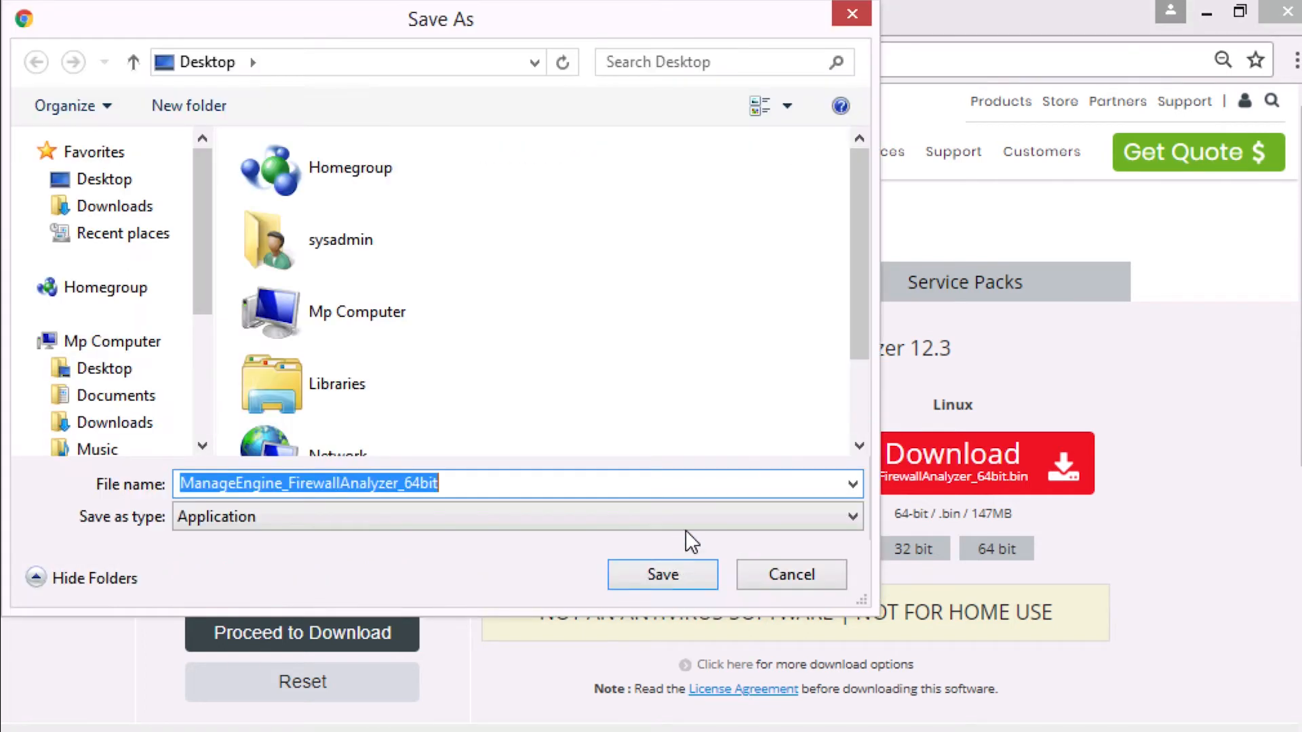
left_click(662, 574)
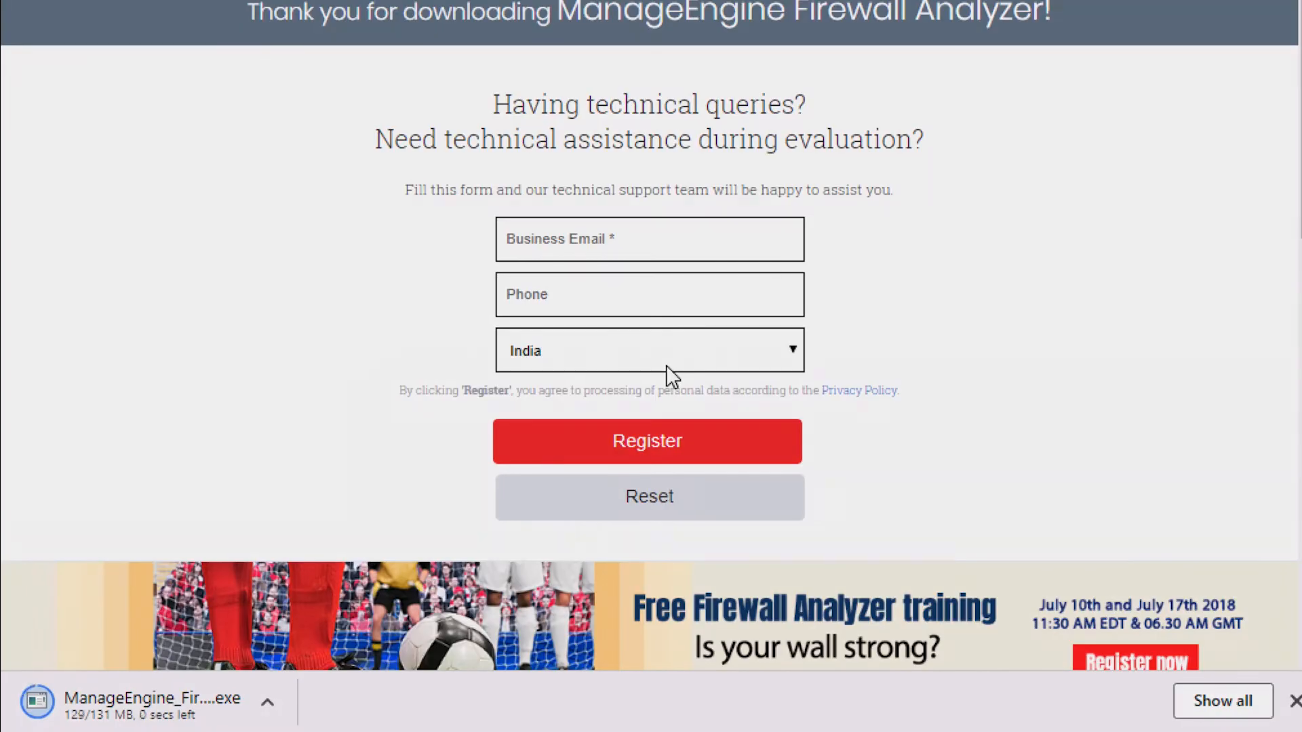
- Run the desktop Firewall Analyzer installer as administrator to open the InstallShield wizard
right_click(92, 337)
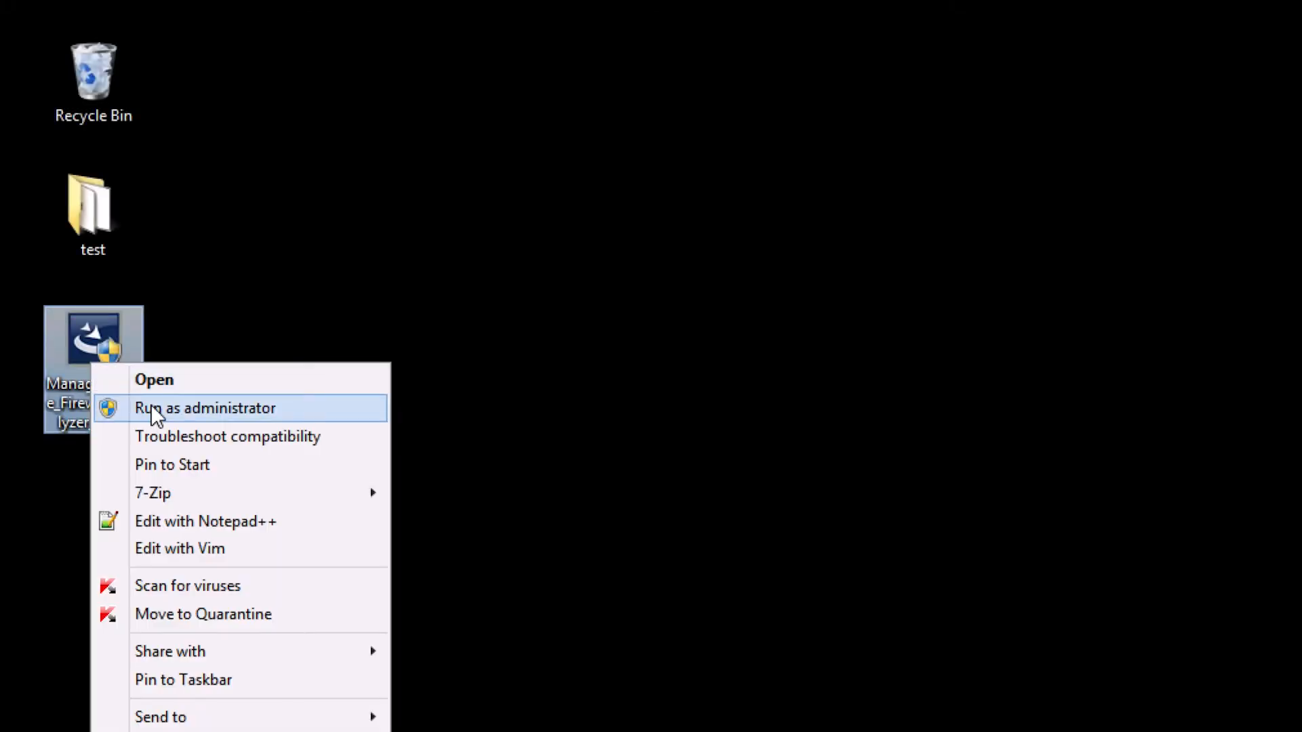
left_click(205, 407)
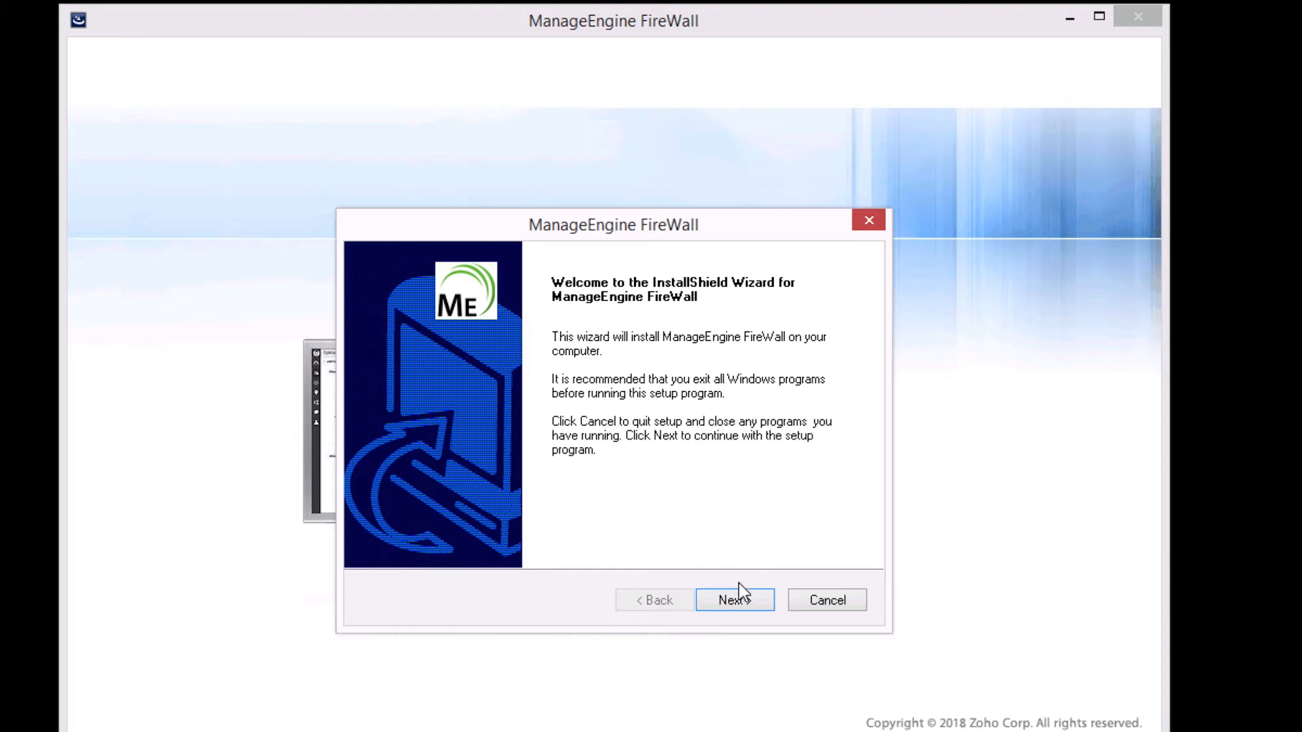
- Accept the license, keep English, and set the installation folder to C:\
left_click(734, 599)
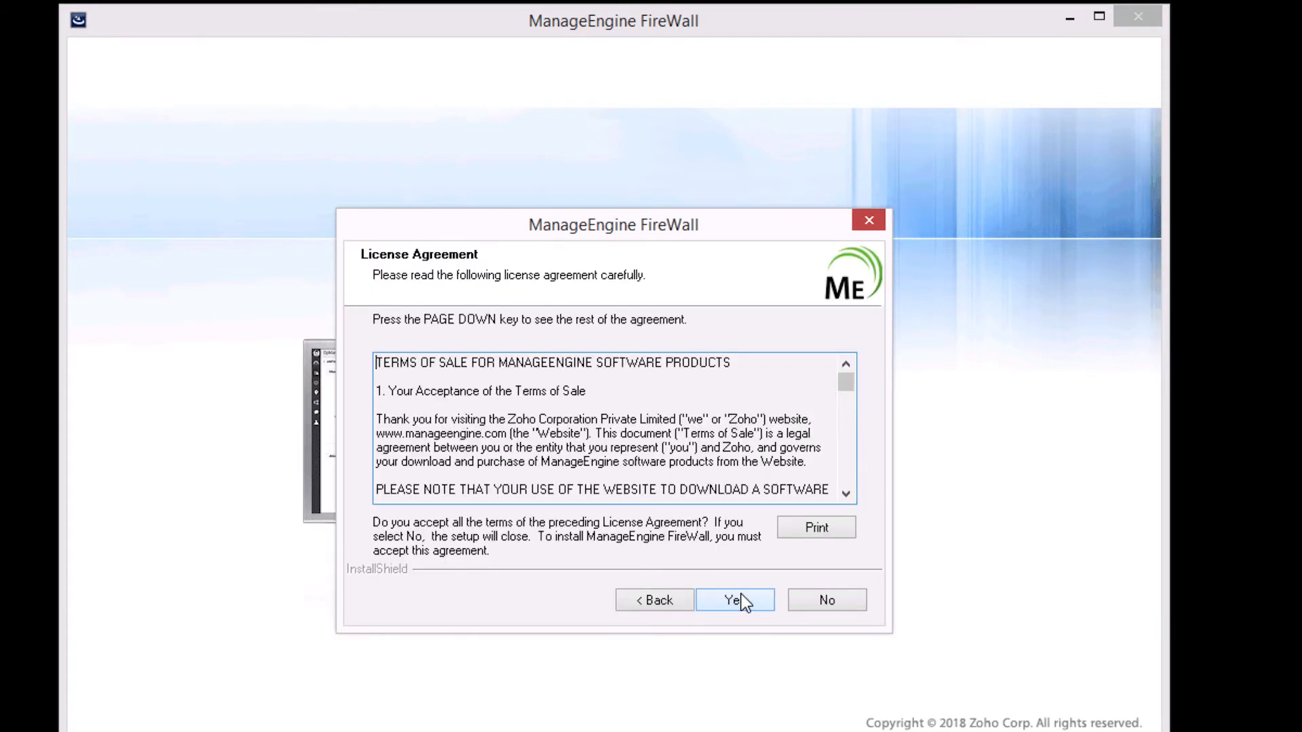
mouse_move(741, 594)
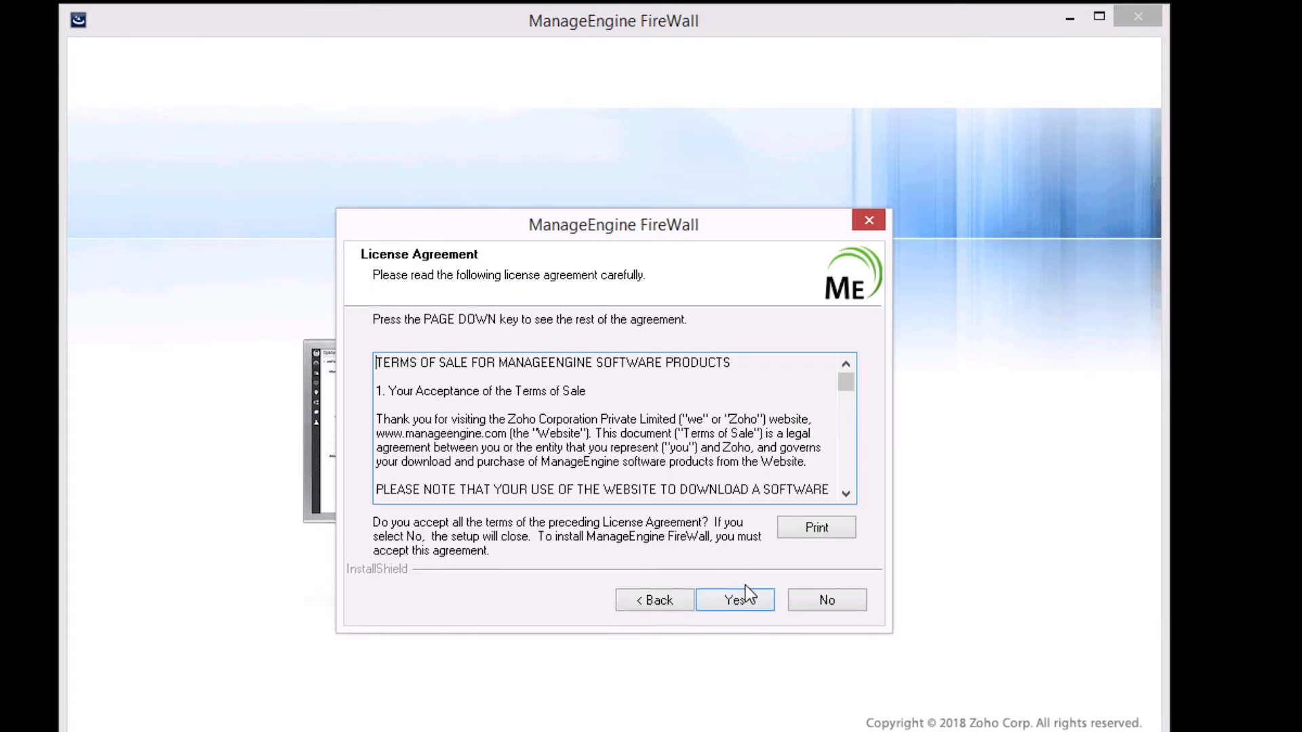
mouse_move(745, 604)
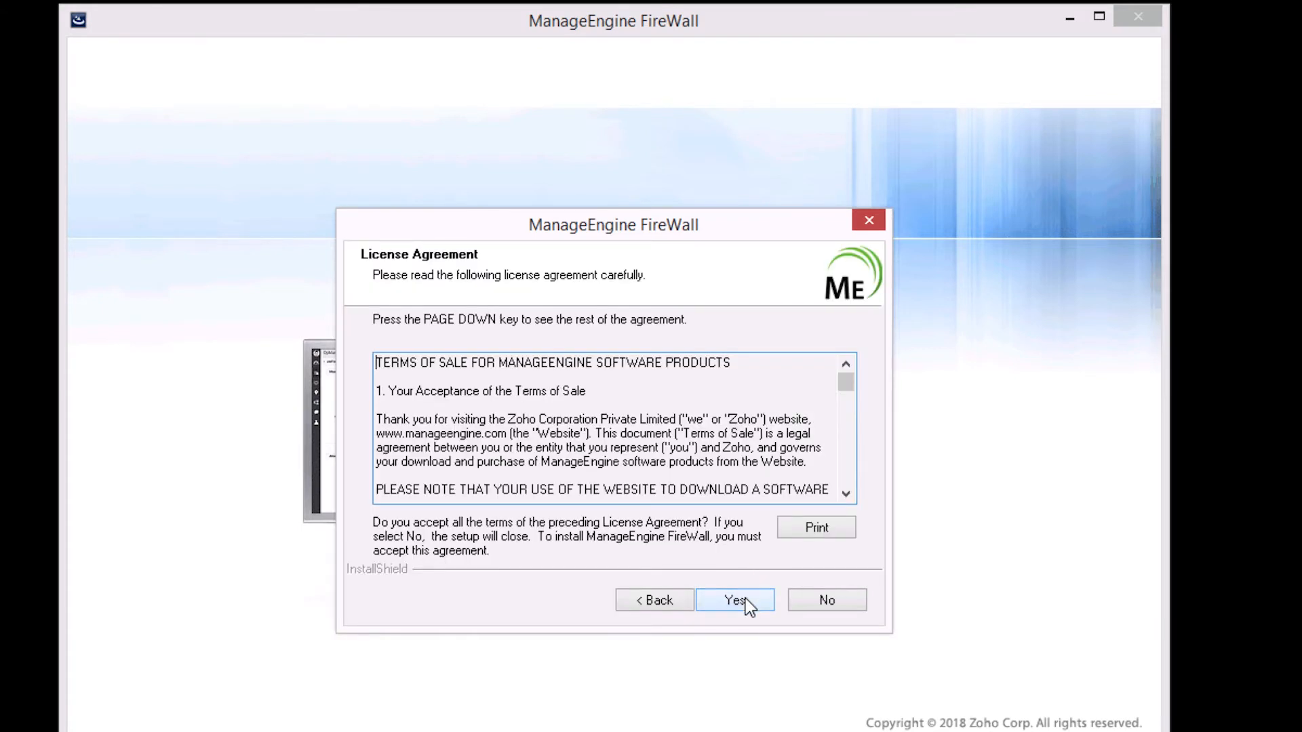
left_click(733, 599)
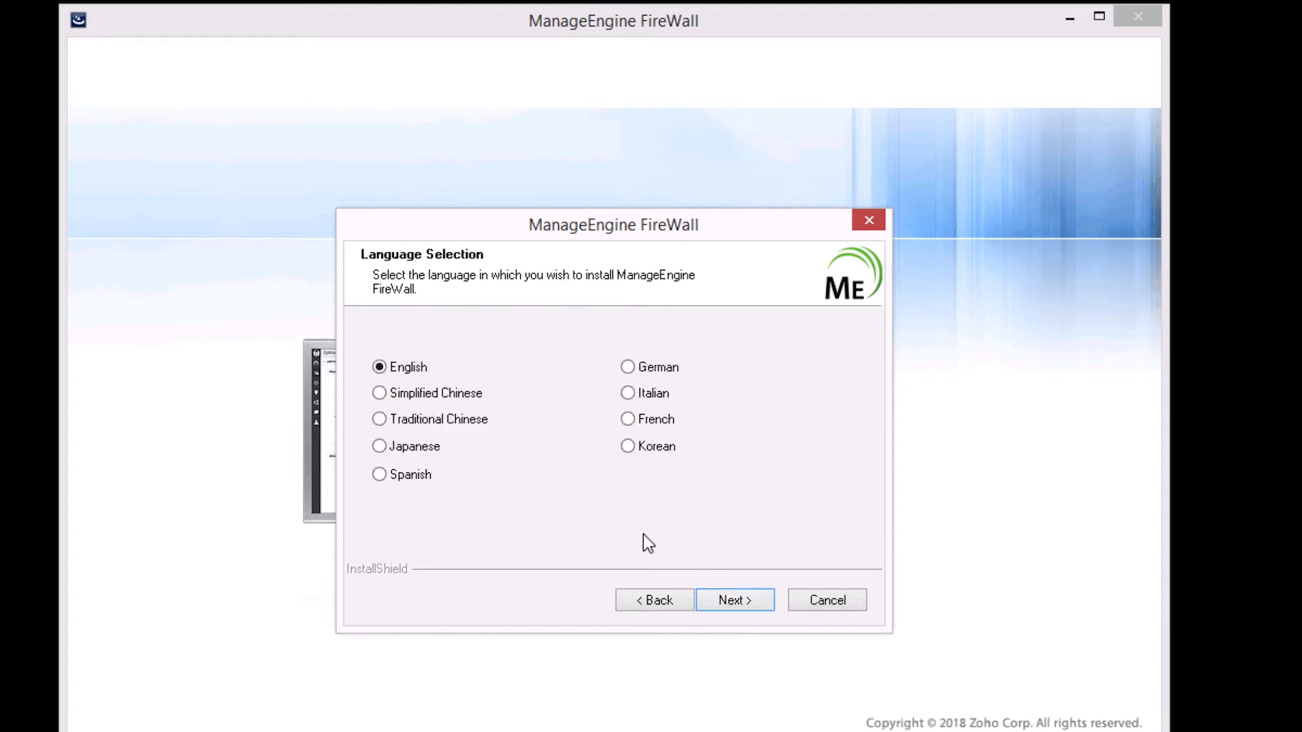
mouse_move(733, 599)
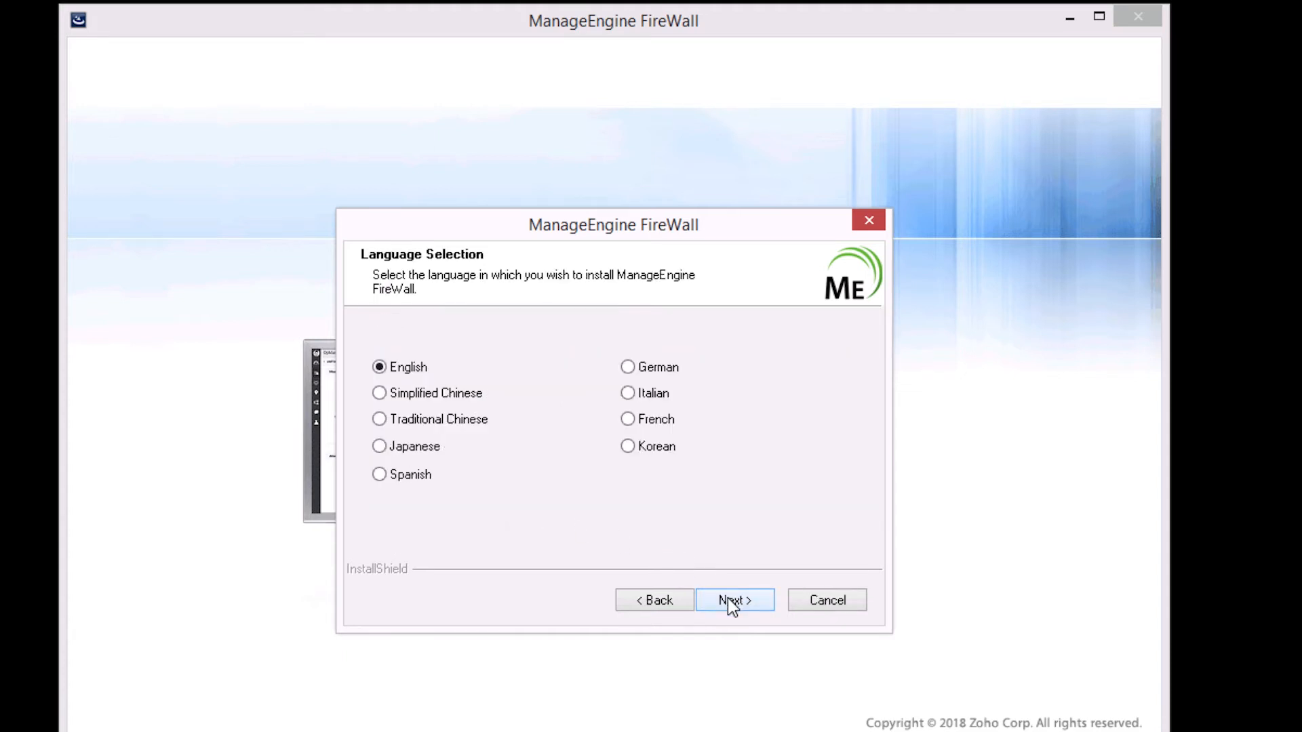
left_click(734, 600)
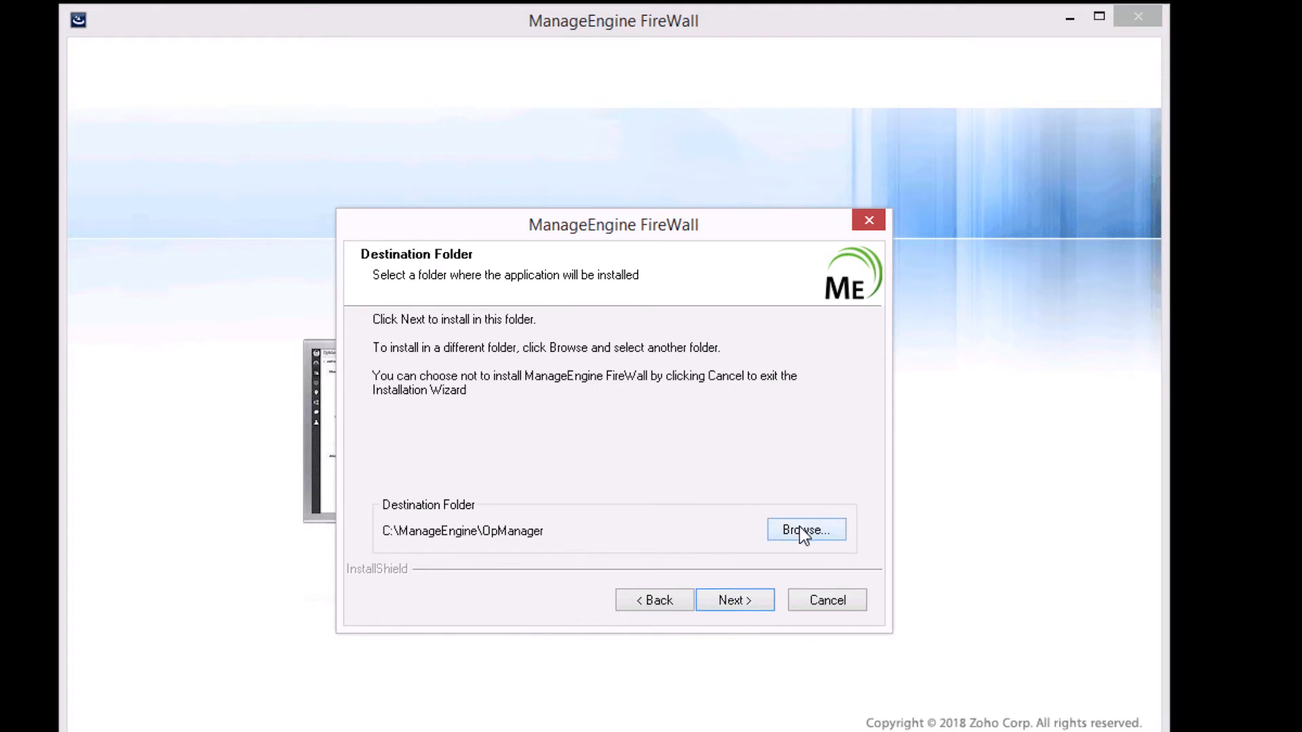
left_click(804, 529)
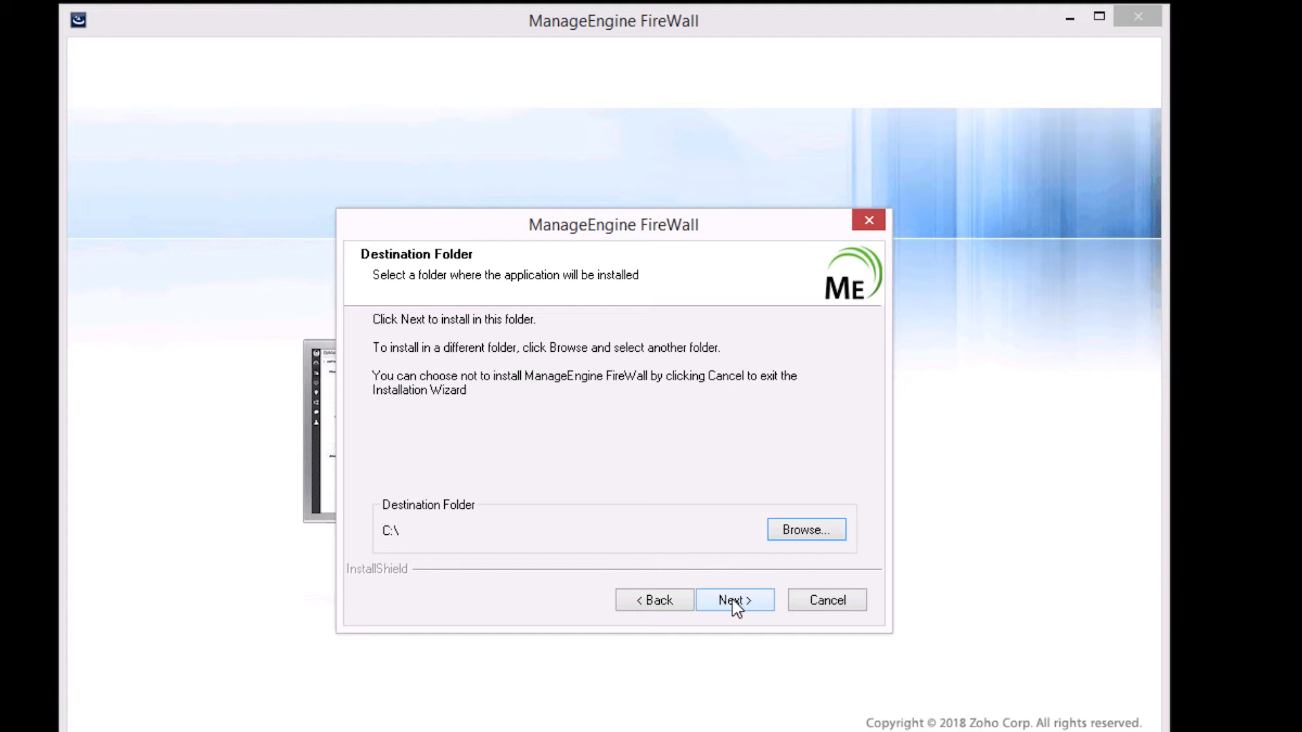
left_click(734, 599)
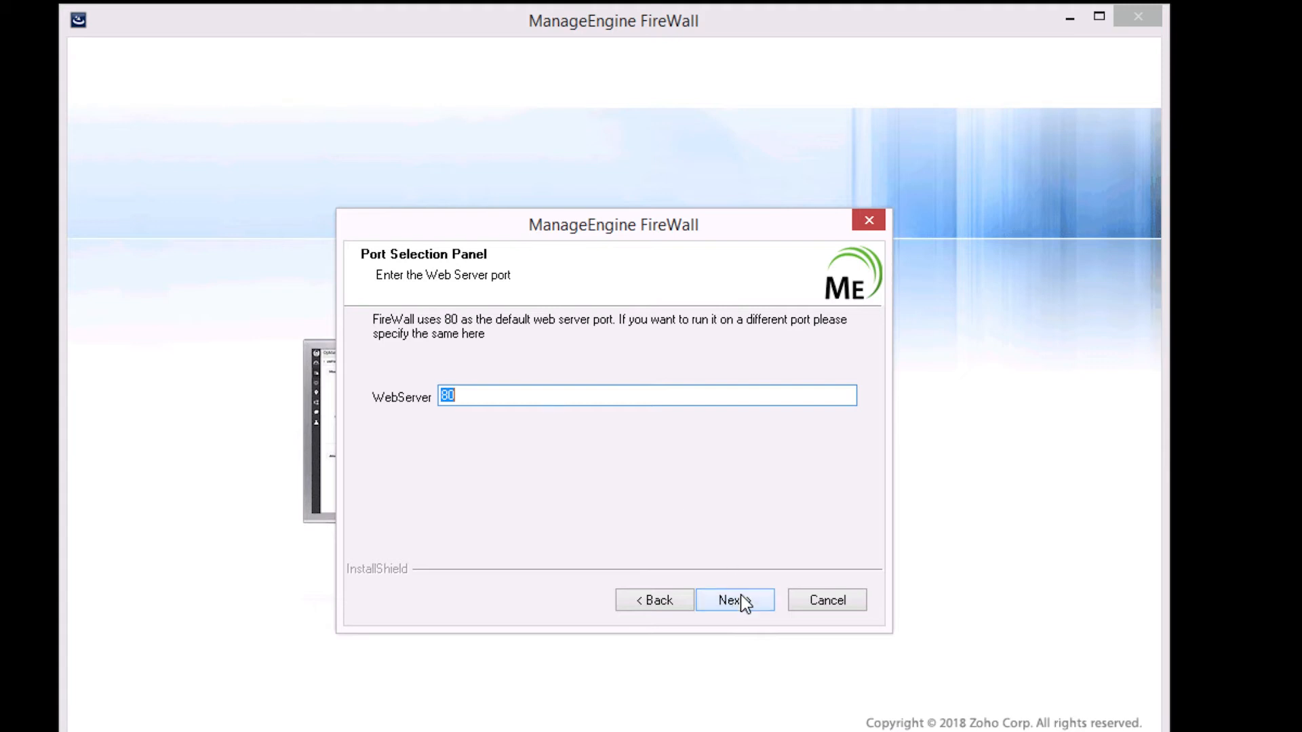
- Keep web server port 80 and enter registration details 'ven' and 'Zohocorporat'
left_click(734, 600)
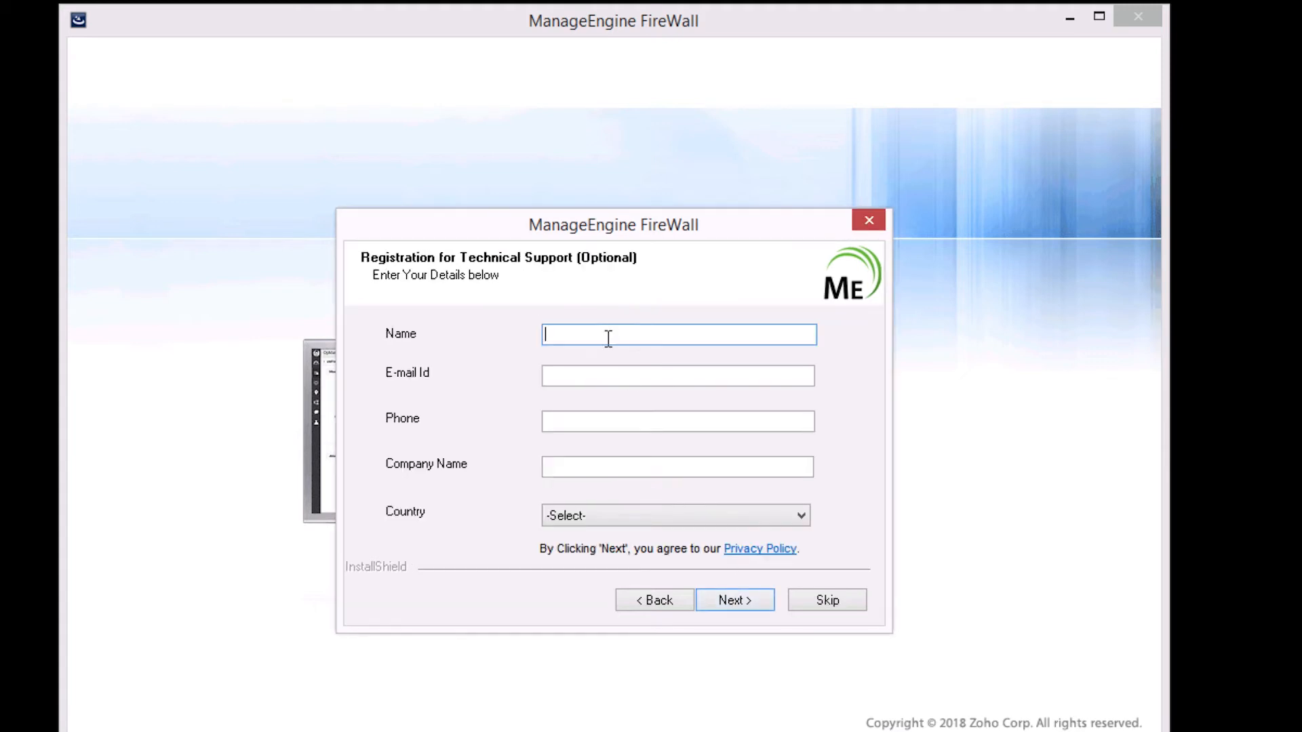
type("venkatesh")
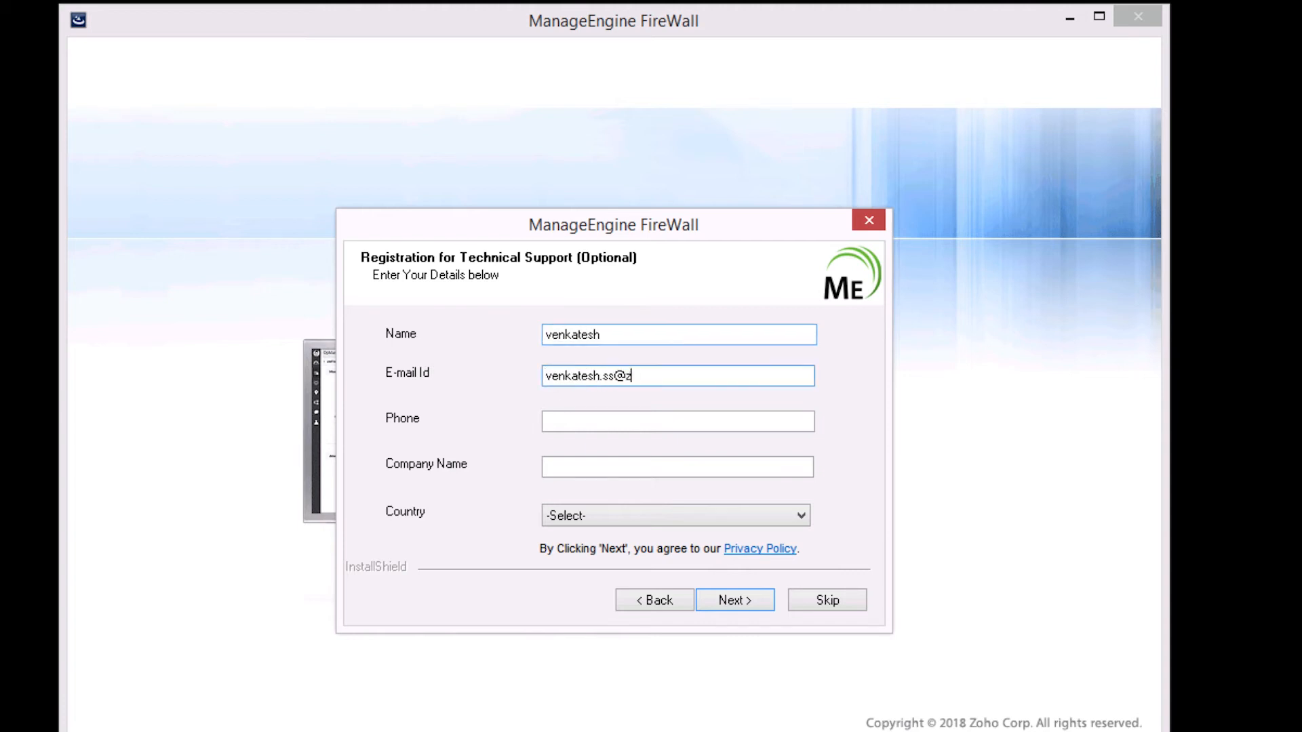
type("Zohocorporat")
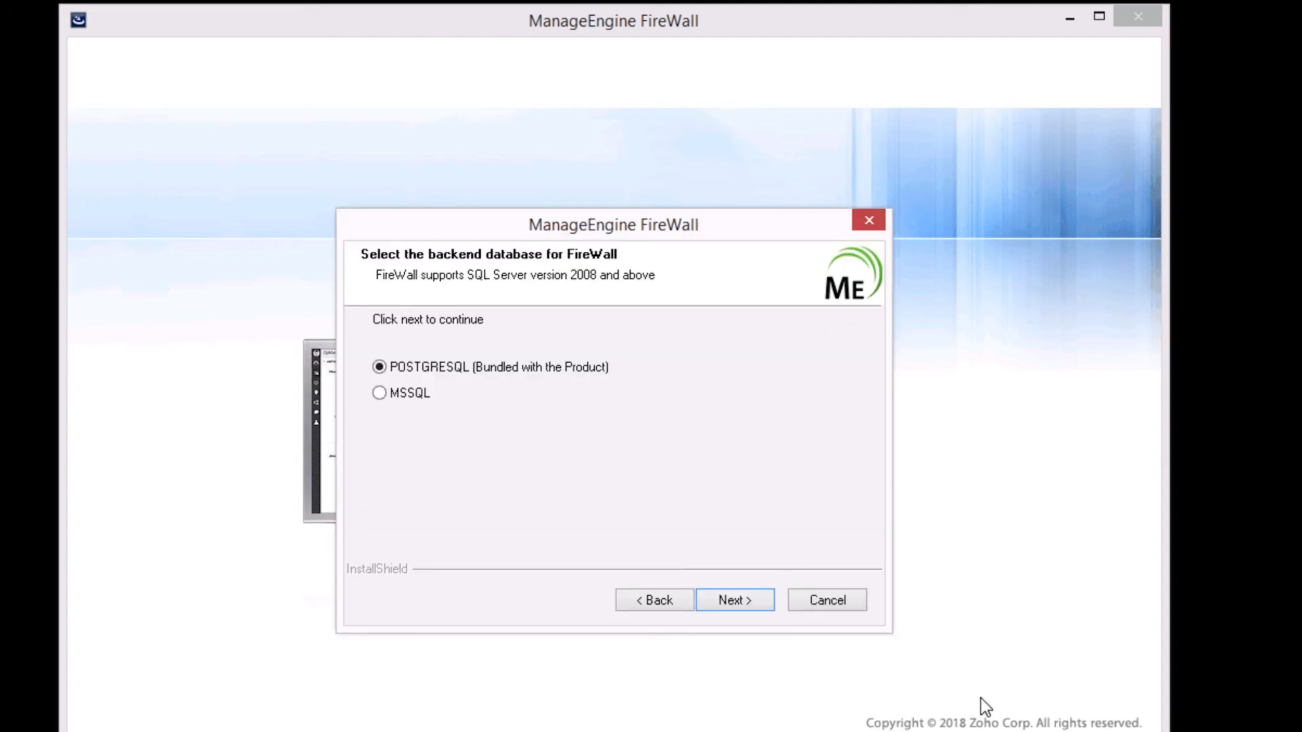
mouse_move(380, 392)
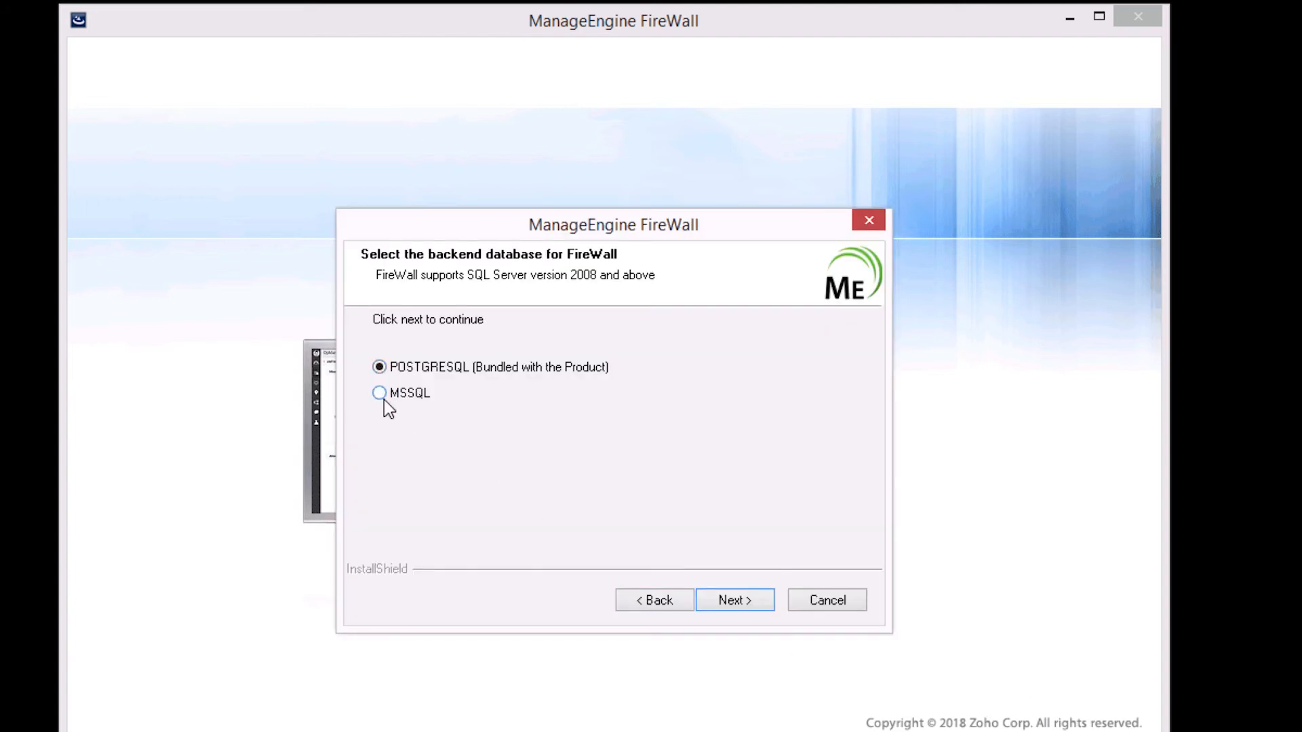
- Keep the bundled PostgreSQL database, acknowledge the antivirus notice, and finish installing
left_click(380, 392)
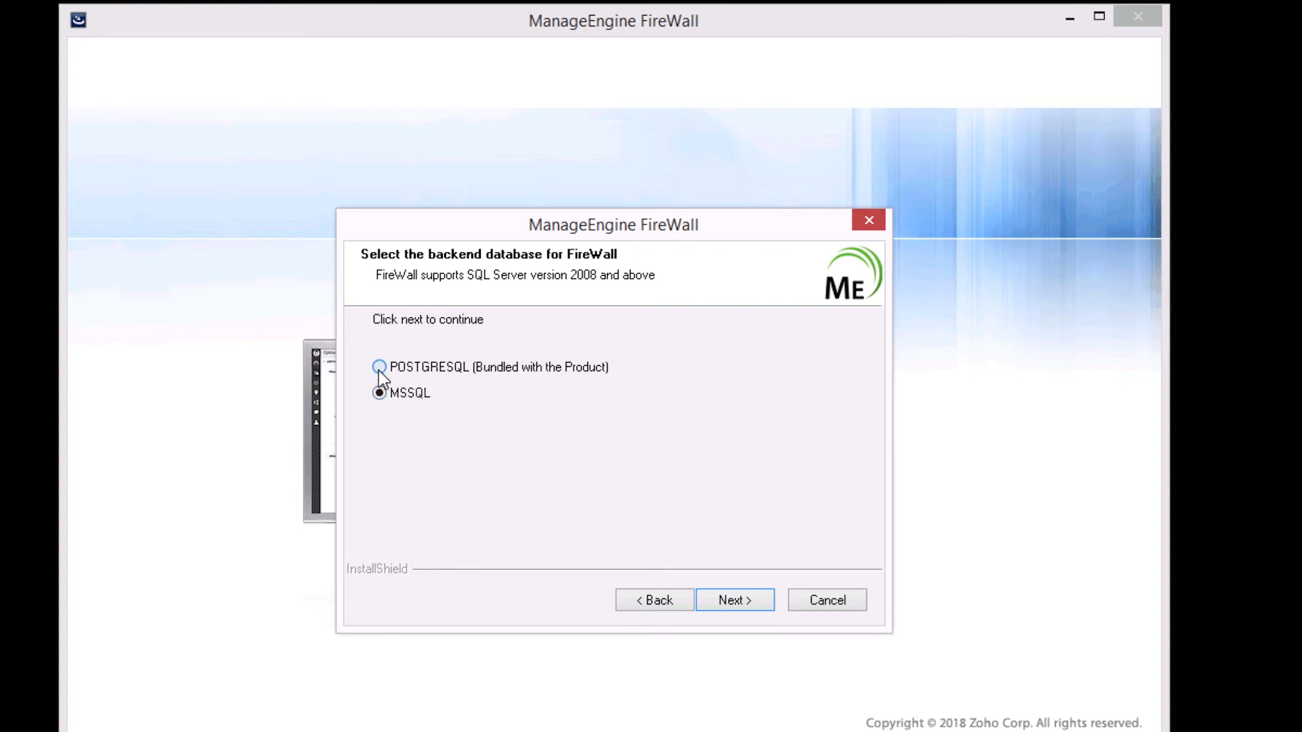
left_click(379, 367)
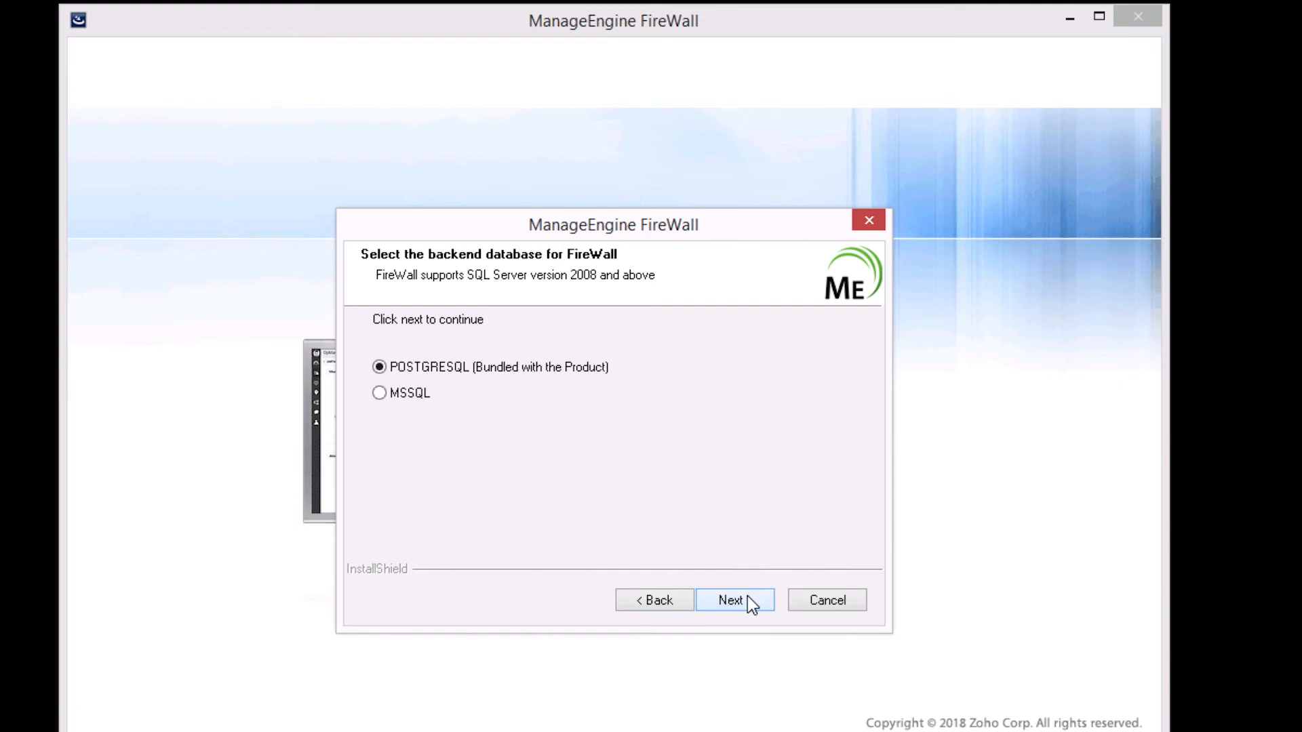
left_click(733, 600)
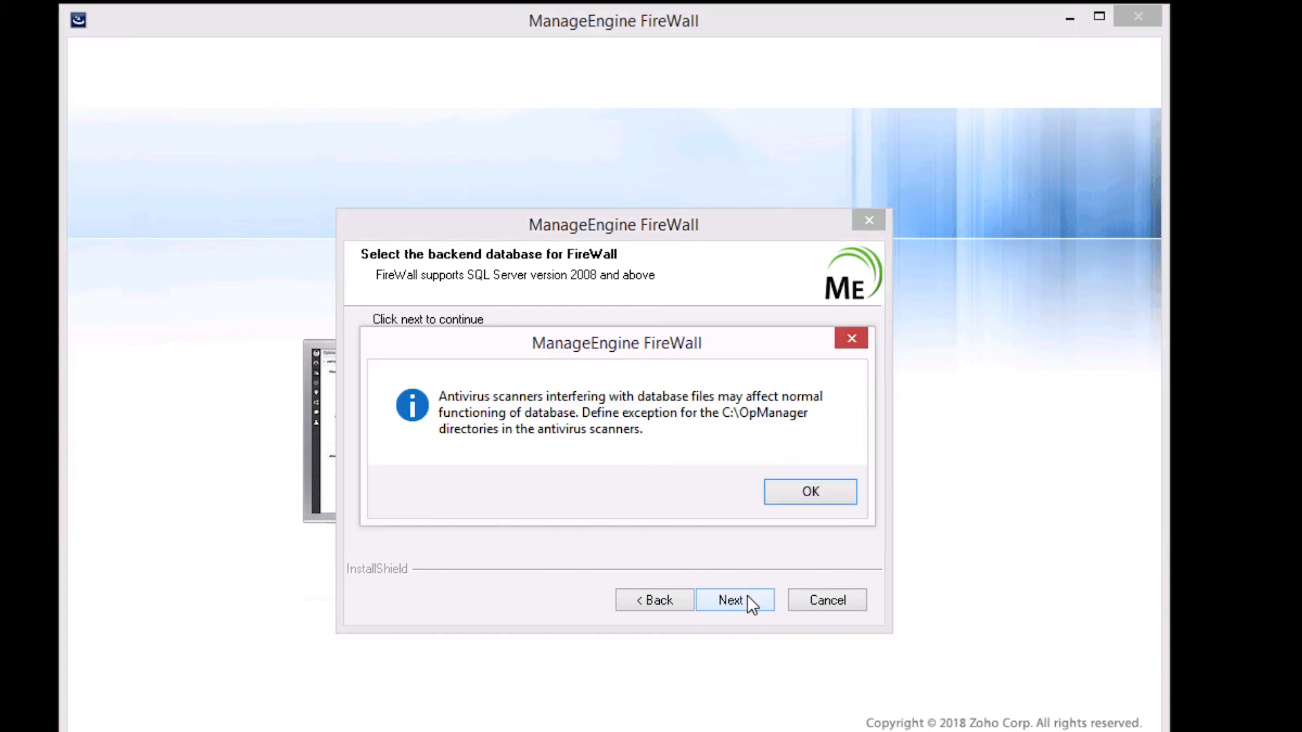
mouse_move(606, 471)
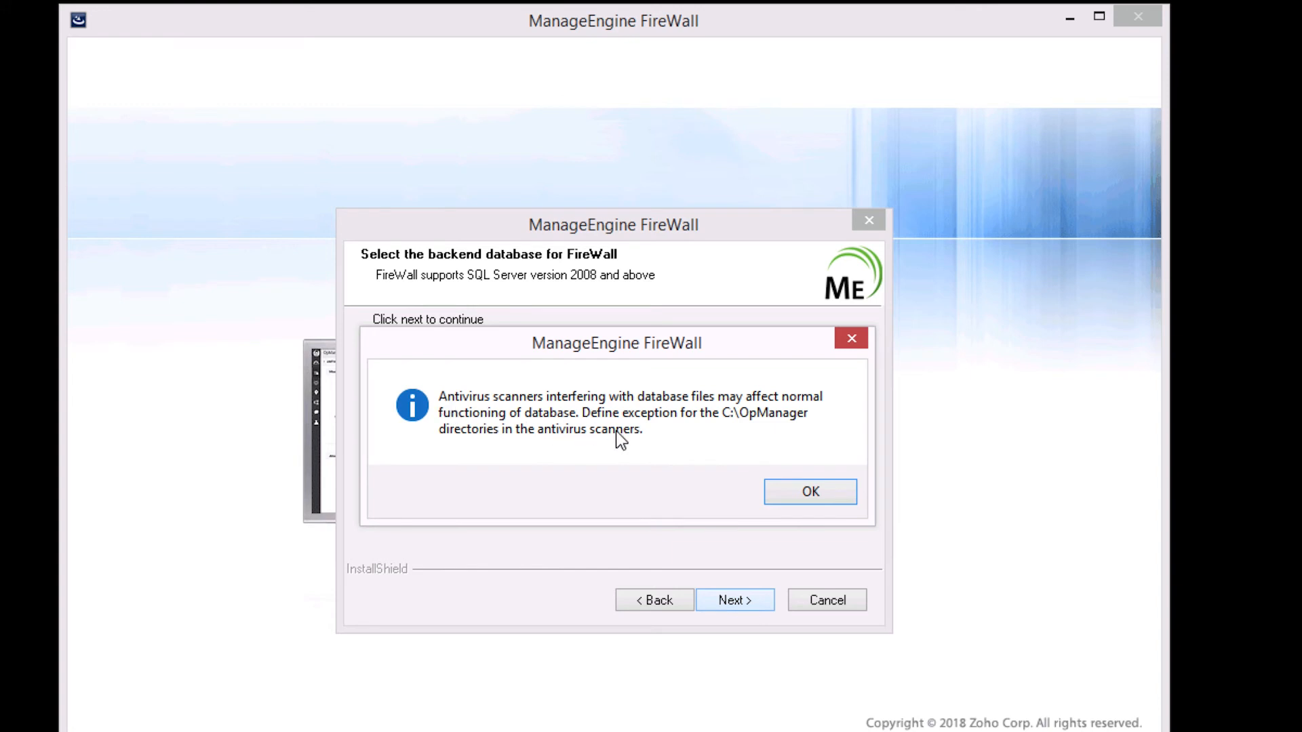
mouse_move(657, 448)
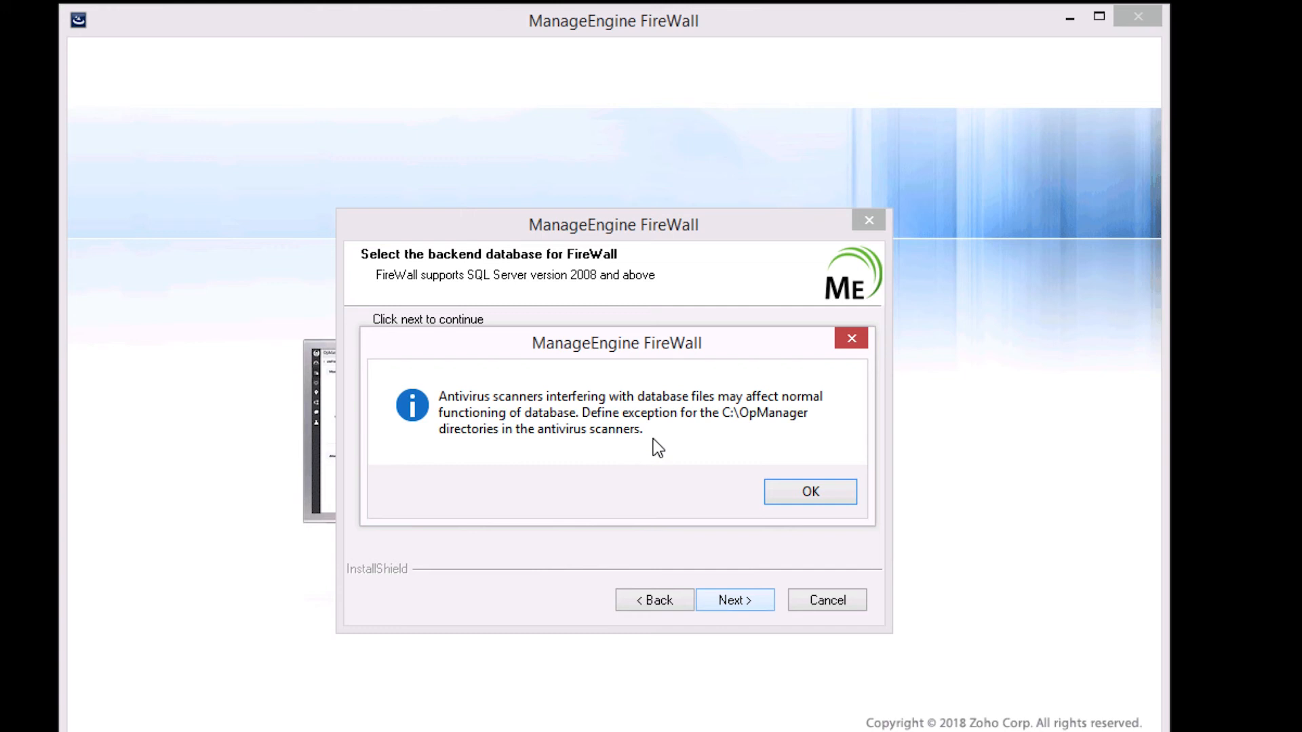
left_click(809, 492)
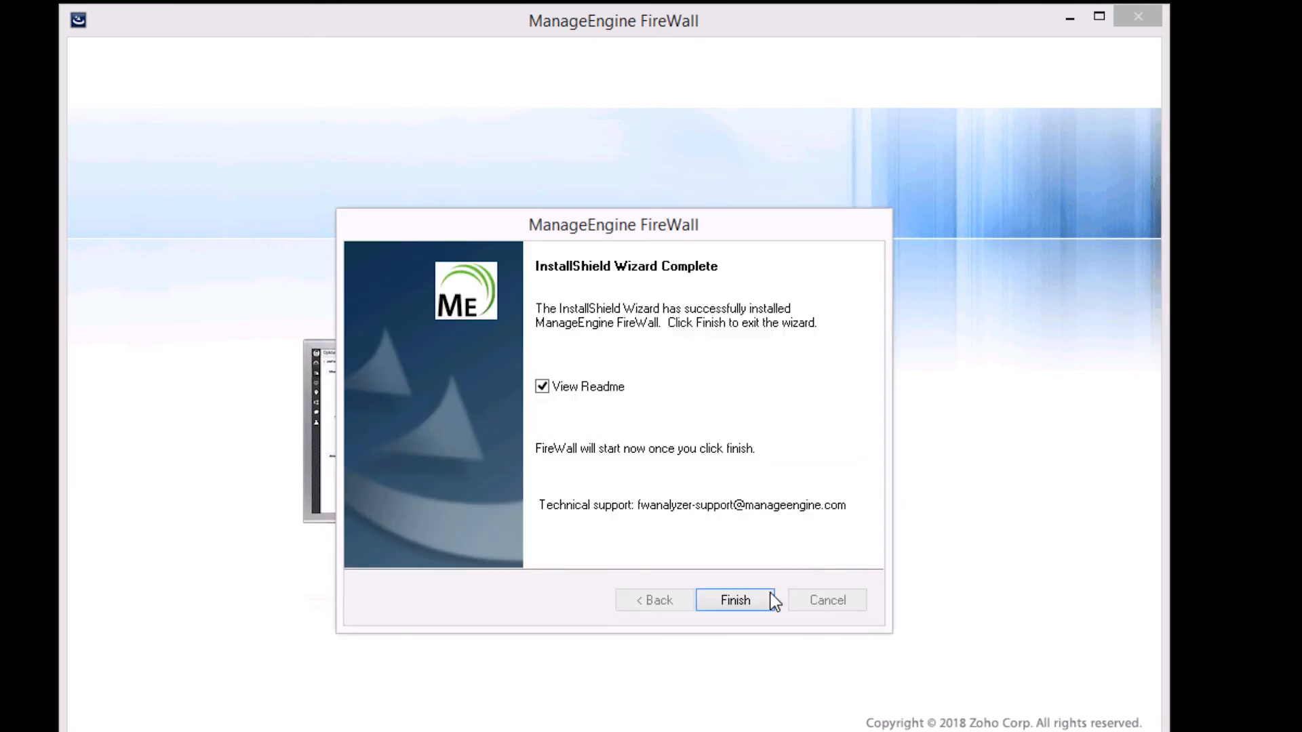
left_click(734, 600)
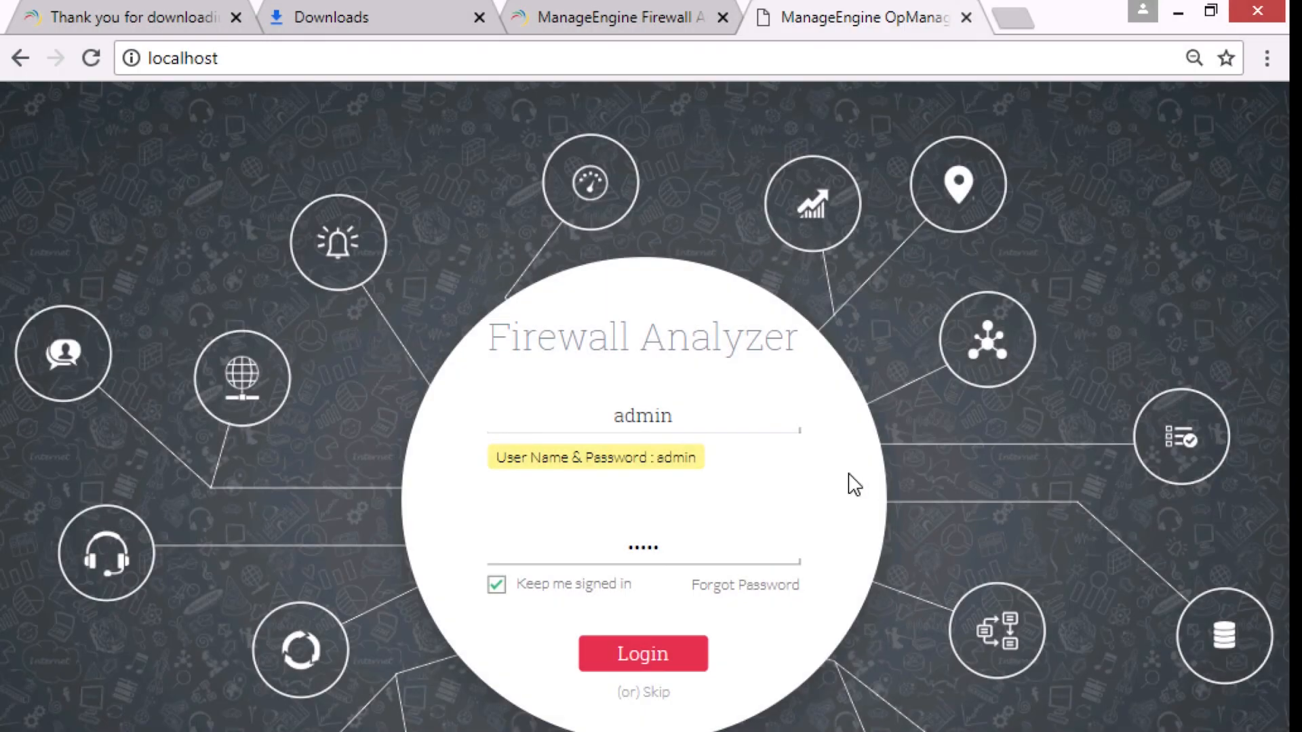
- Log in to Firewall Analyzer, landing on Syslog settings with SysLogServer-1 on port 1514
left_click(642, 653)
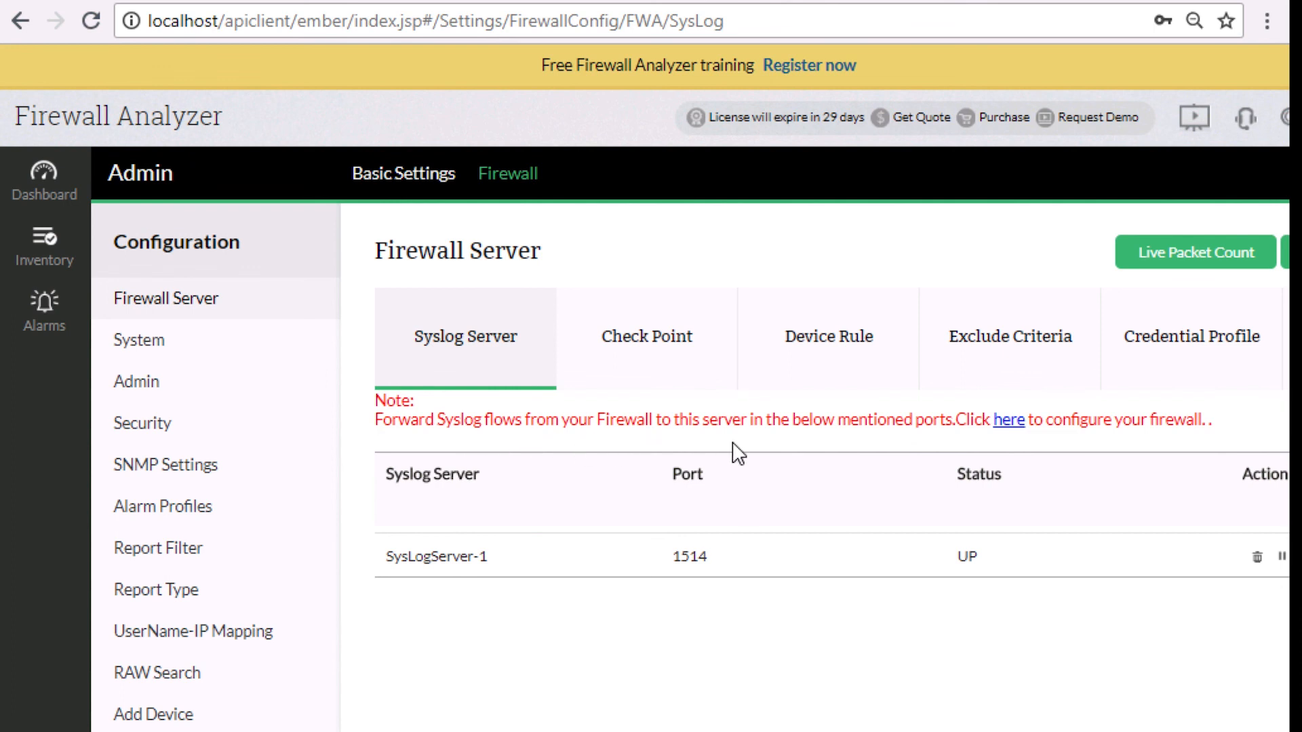
mouse_move(751, 450)
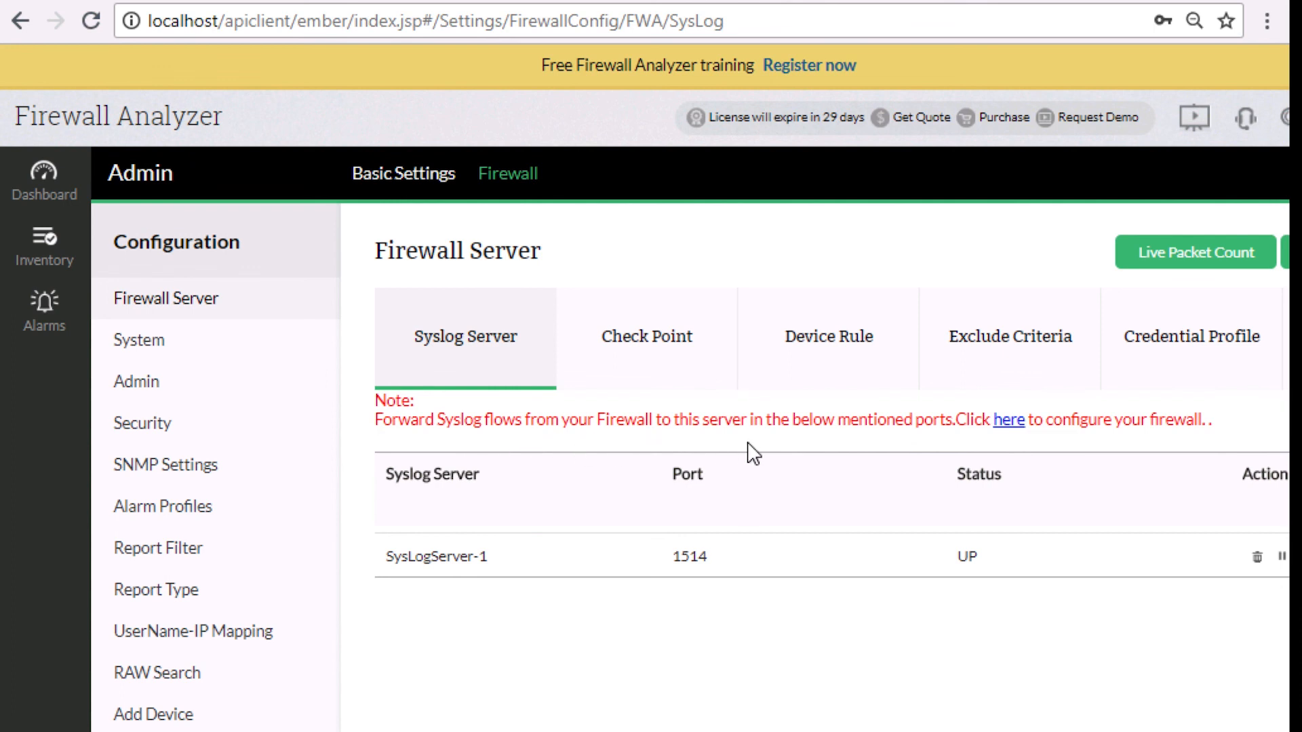